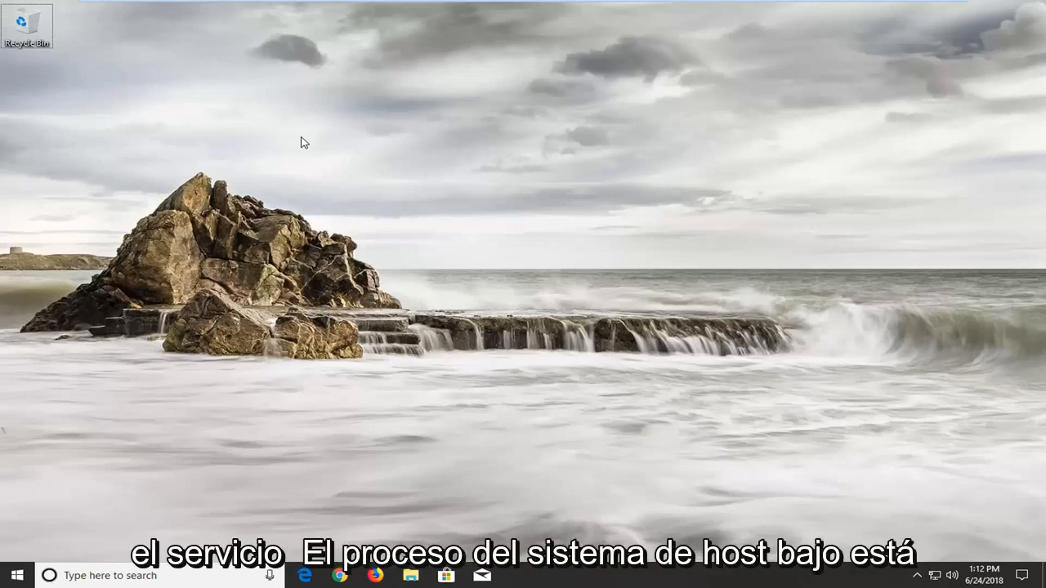
{"action": "mouse_move", "coordinate": [1038, 337]}
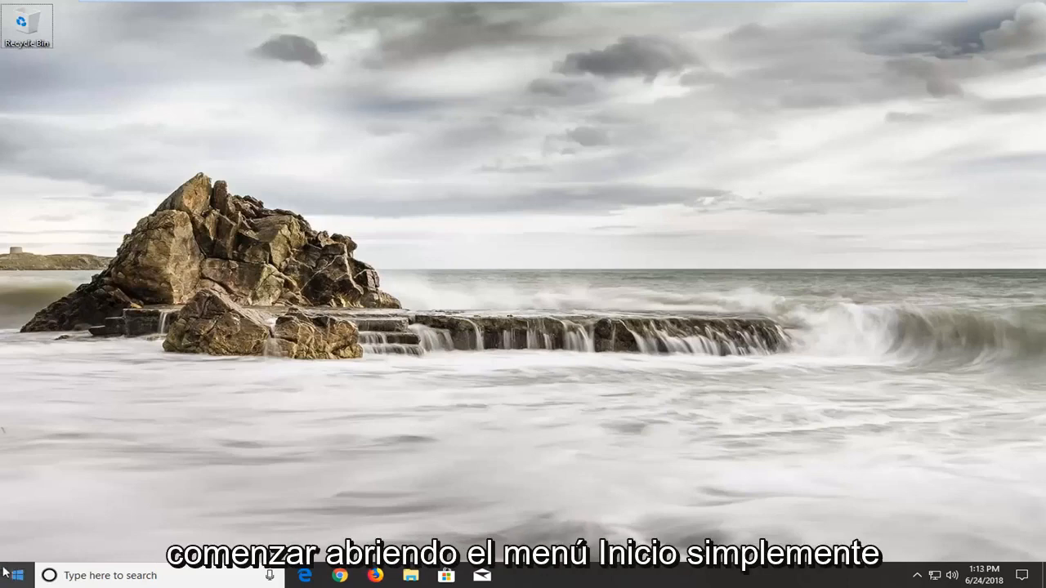
Search the Start menu for 'services' and launch the Services app.
{"action": "left_click", "coordinate": [12, 575]}
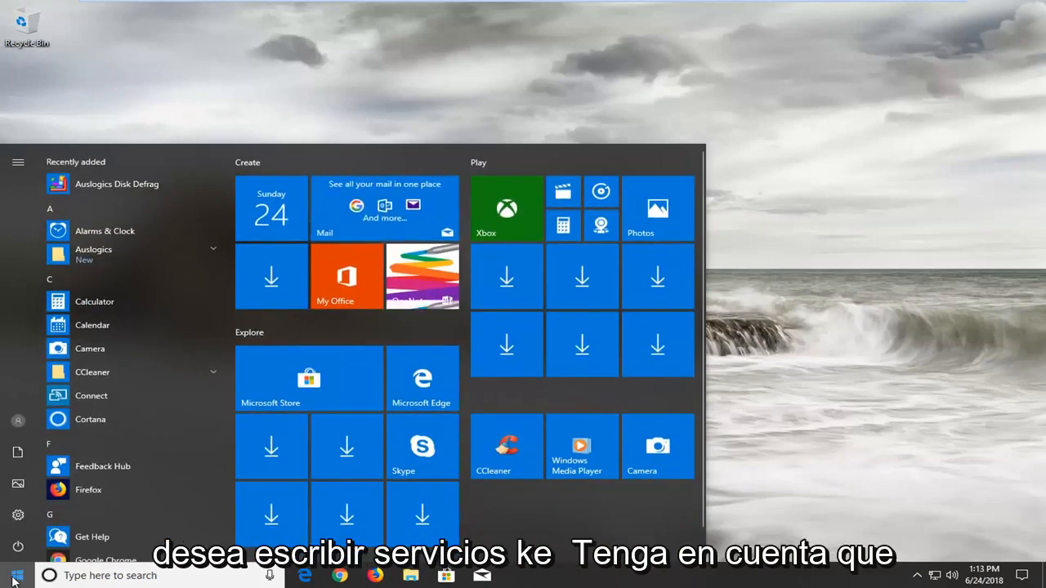
{"action": "type", "text": "servici"}
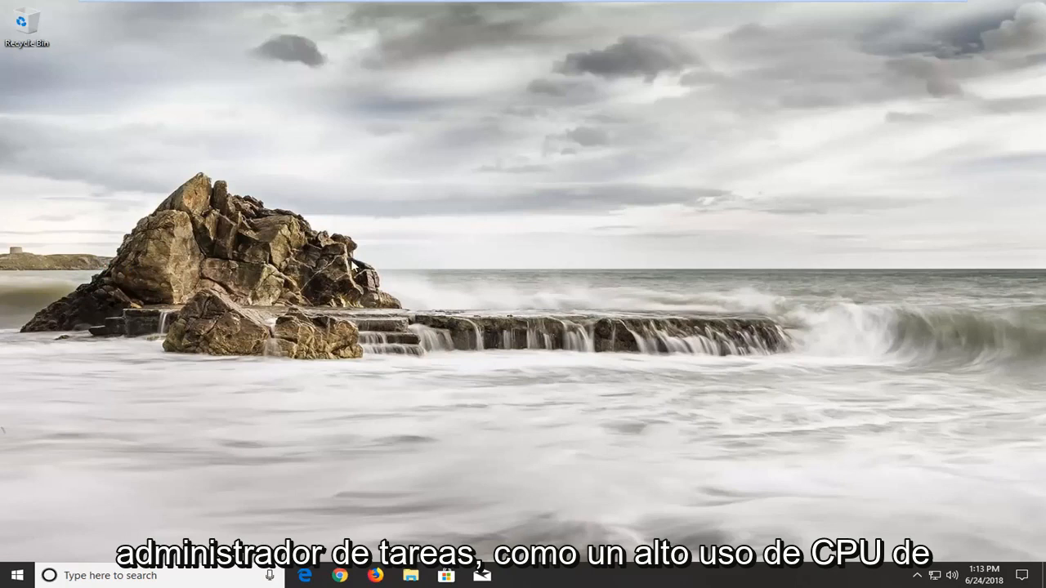
{"action": "mouse_move", "coordinate": [443, 253]}
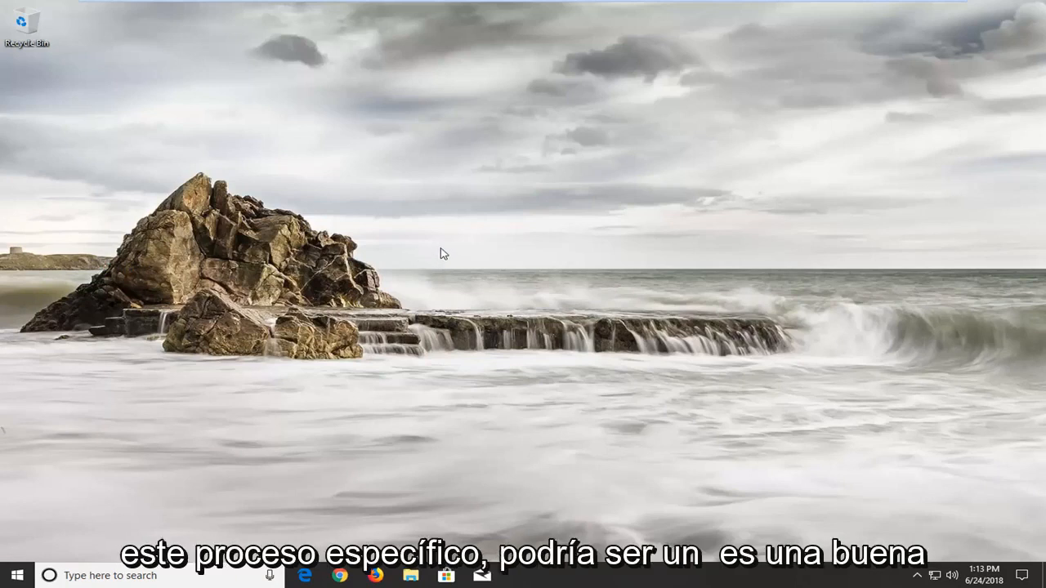
{"action": "mouse_move", "coordinate": [378, 219]}
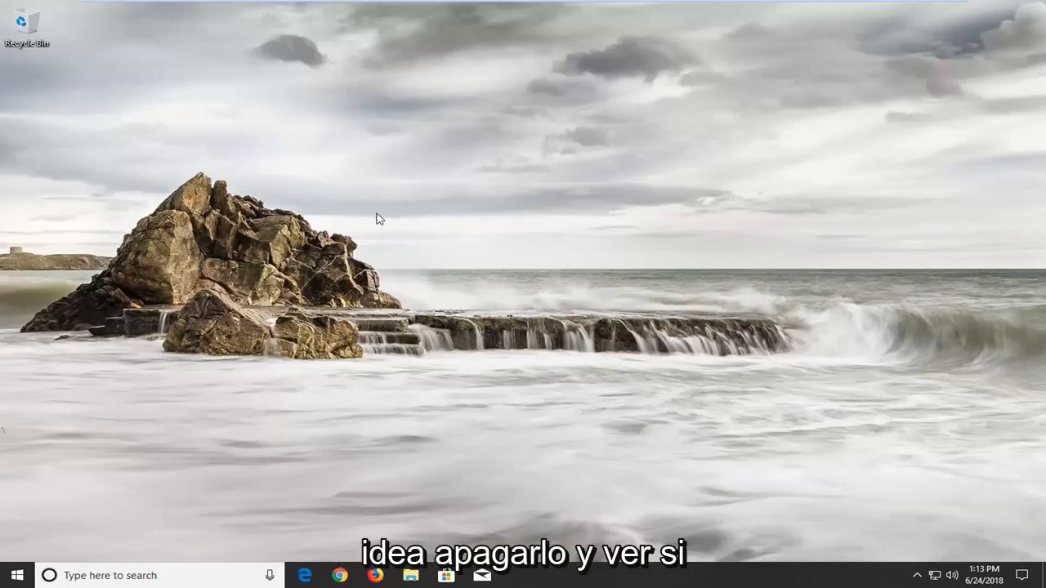
{"action": "mouse_move", "coordinate": [425, 384]}
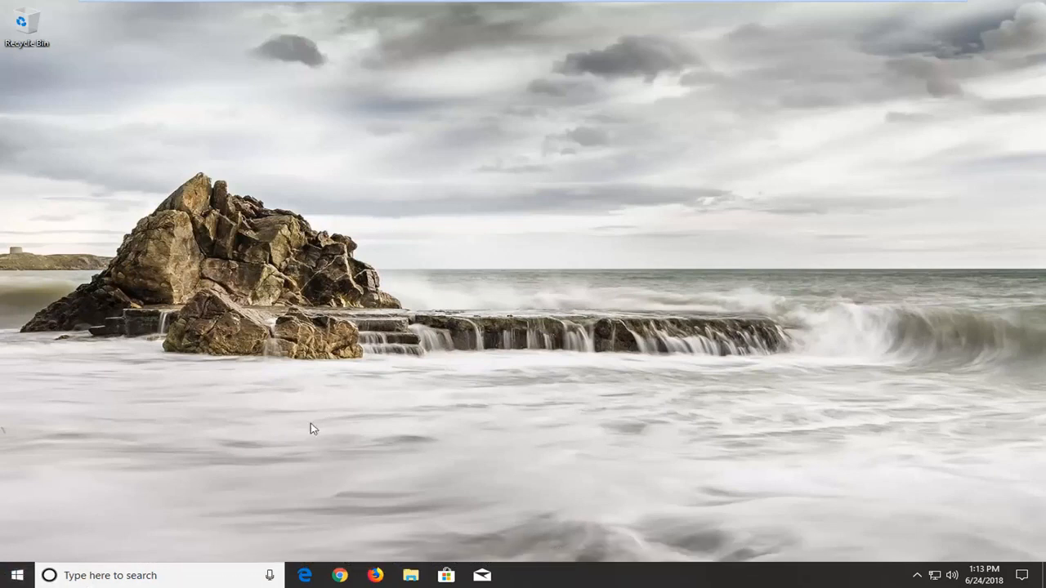
{"action": "left_click", "coordinate": [16, 575]}
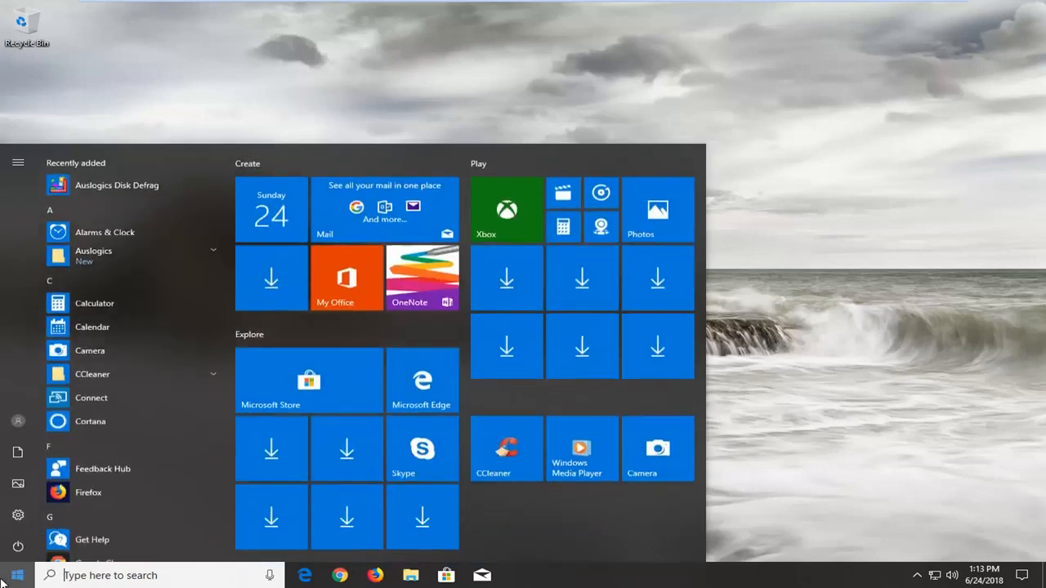
{"action": "type", "text": "services"}
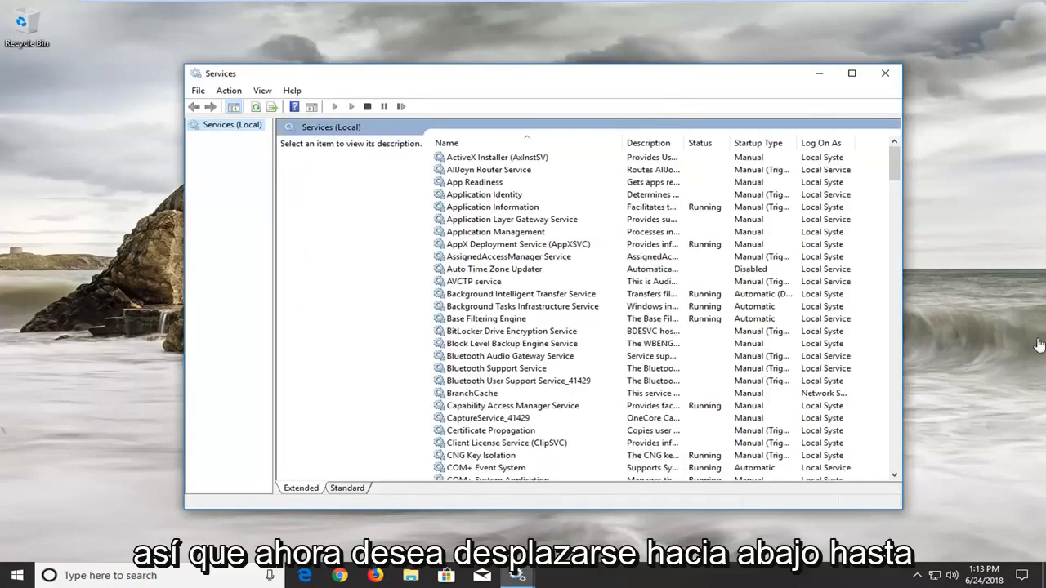
Scroll down the alphabetical services list until Superfetch is visible.
{"action": "scroll", "scroll_direction": "down", "scroll_amount": 3}
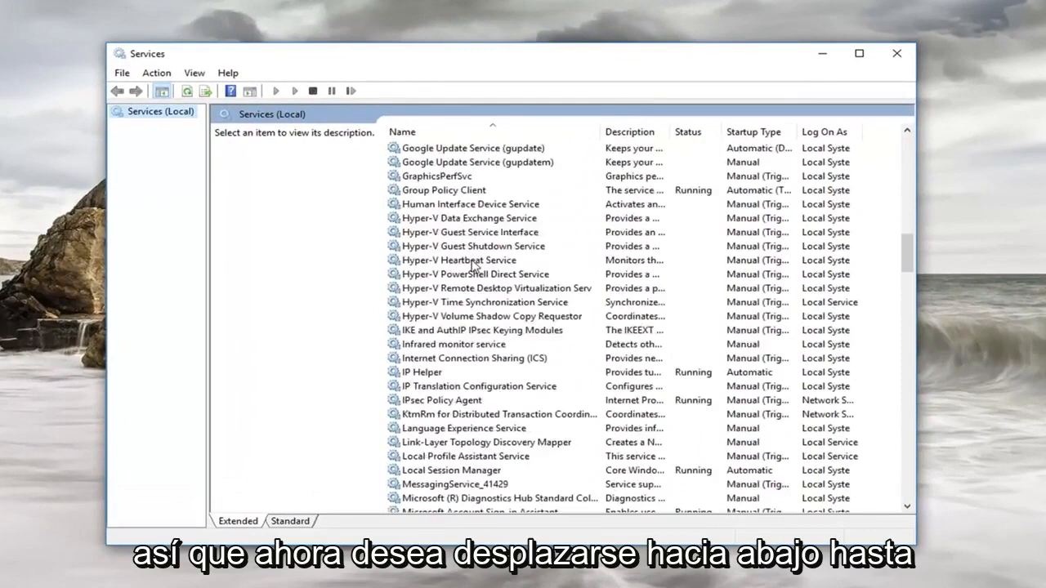
{"action": "scroll", "scroll_direction": "down", "scroll_amount": 3}
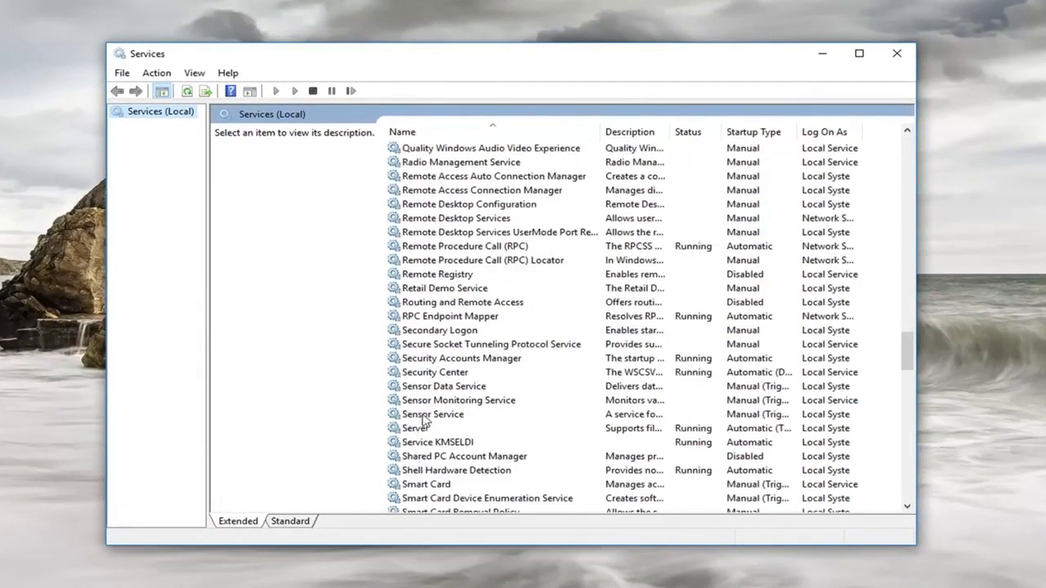
{"action": "scroll", "scroll_direction": "down", "scroll_amount": 3}
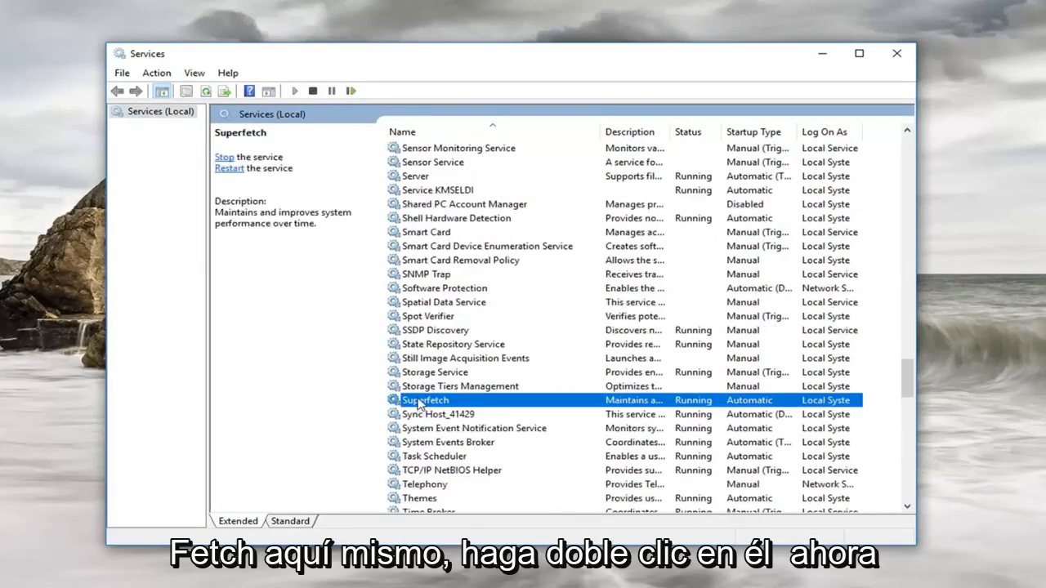
In Superfetch properties choose Disabled startup and Stop the service, then close Services.
{"action": "double_click", "coordinate": [425, 399]}
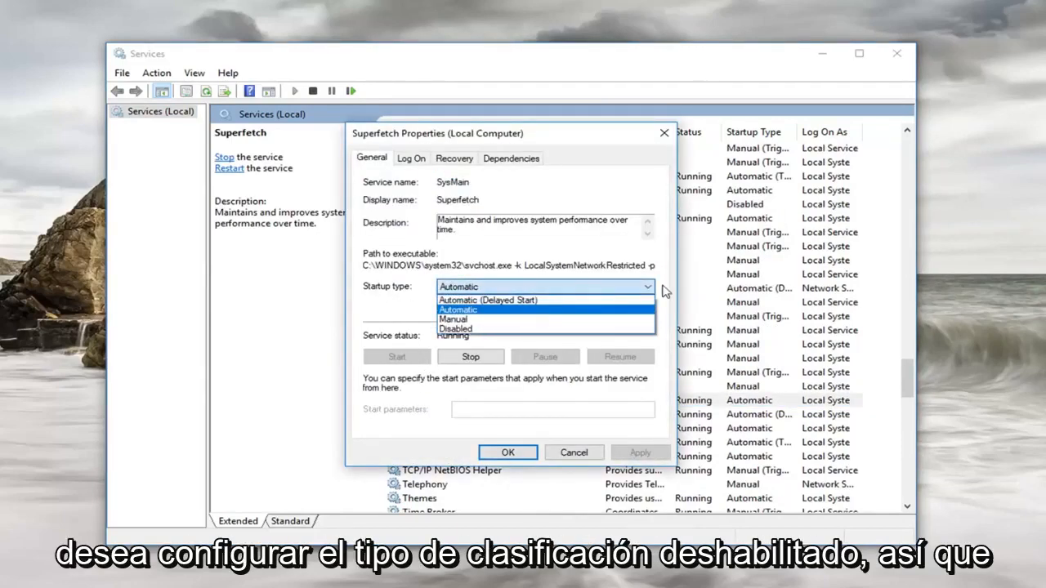
{"action": "left_click", "coordinate": [455, 329]}
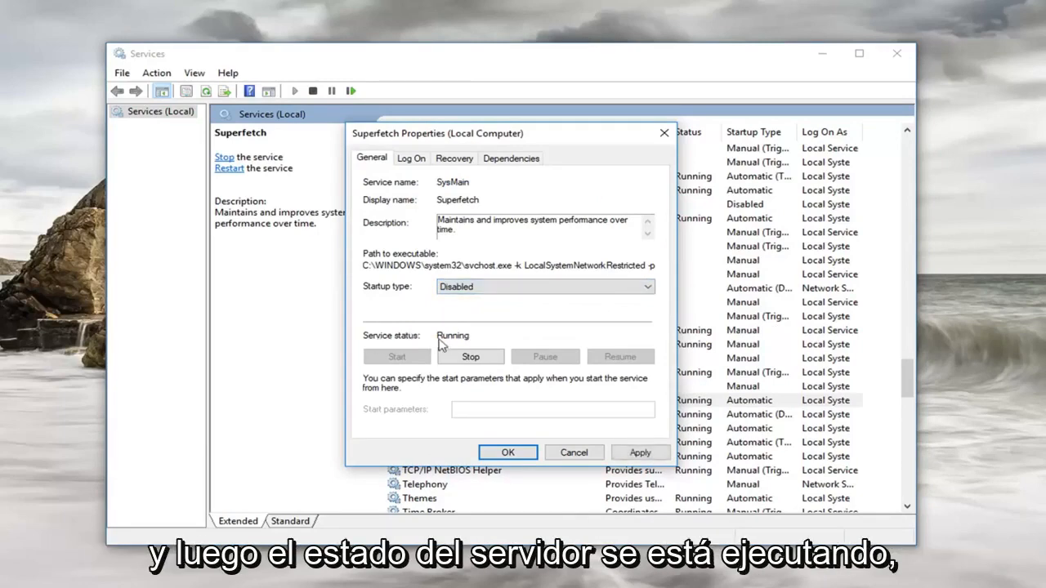
{"action": "left_click", "coordinate": [469, 356]}
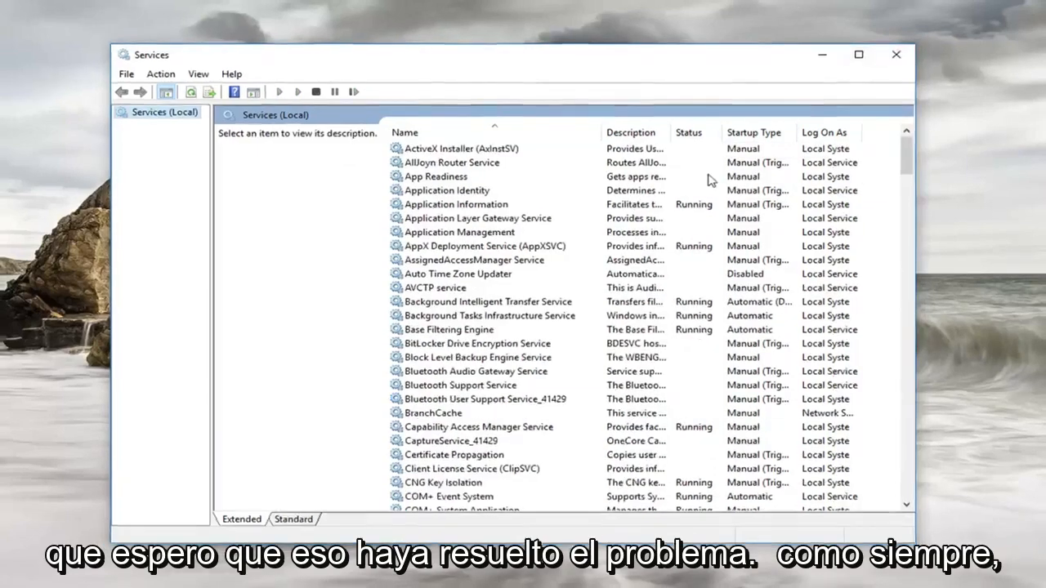
{"action": "left_click", "coordinate": [895, 54]}
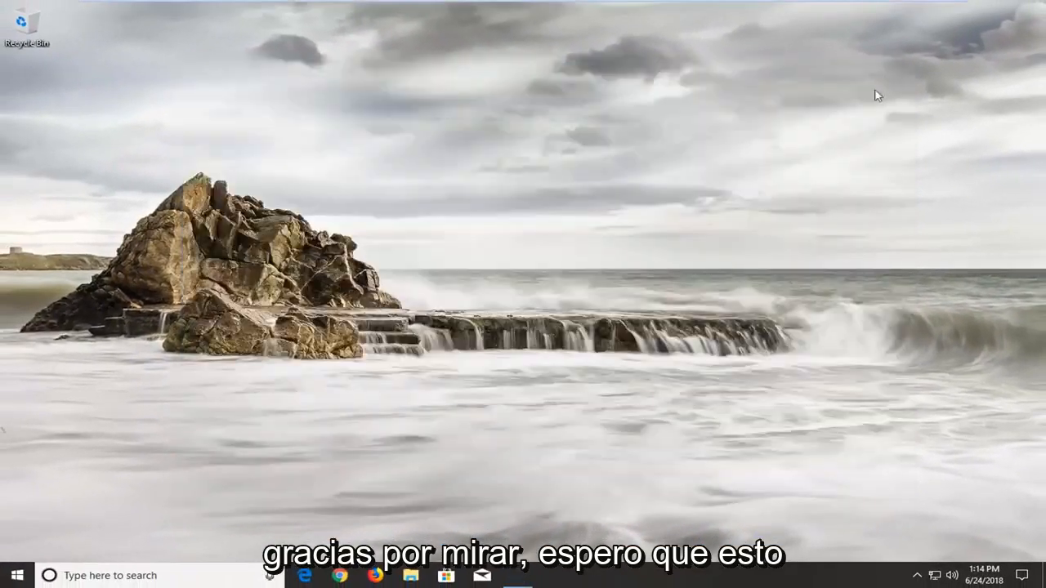